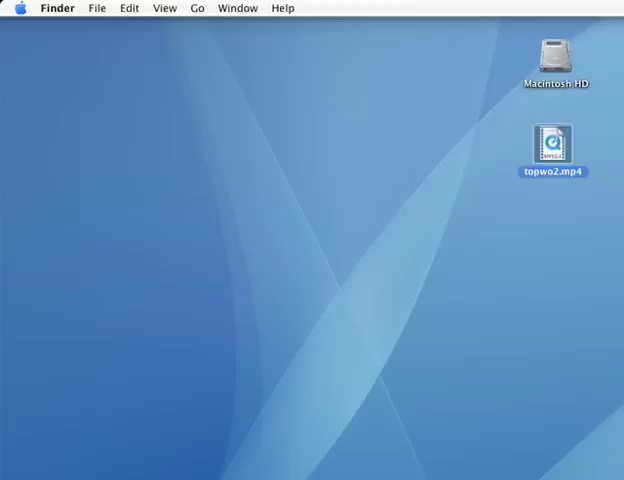
Step: Save the opened topwo2.mp4 as a self-contained movie topwo2.mov on the Desktop
{"action": "double_click", "coordinate": [554, 144]}
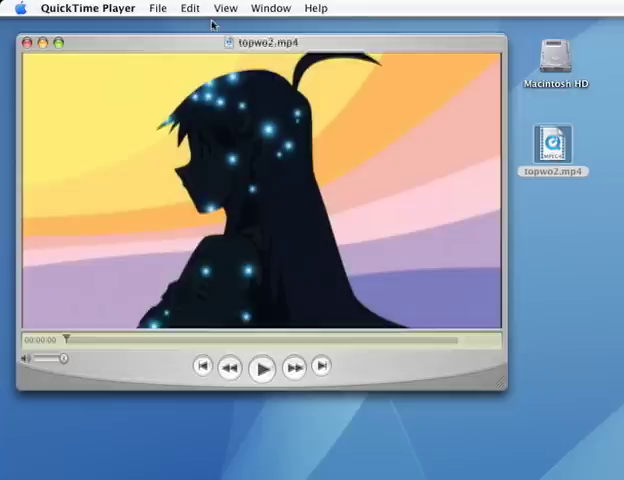
{"action": "left_click", "coordinate": [156, 8]}
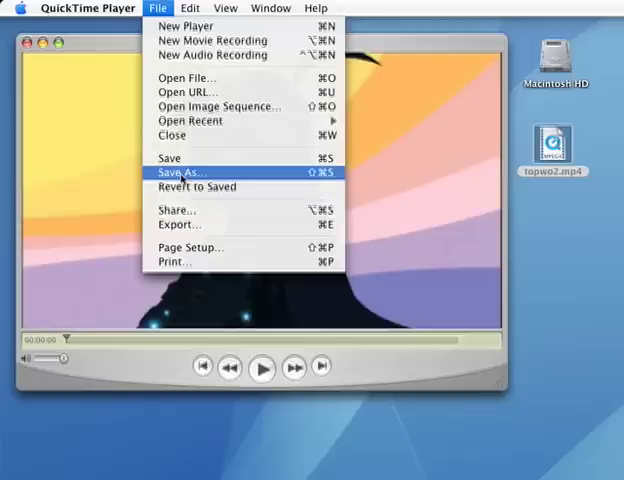
{"action": "left_click", "coordinate": [184, 172]}
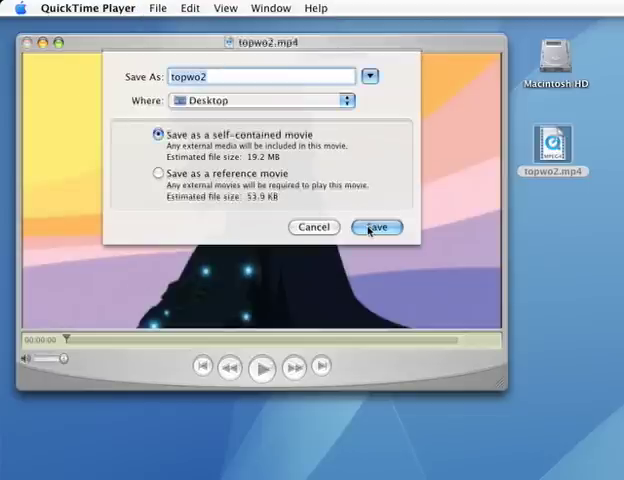
{"action": "left_click", "coordinate": [376, 228]}
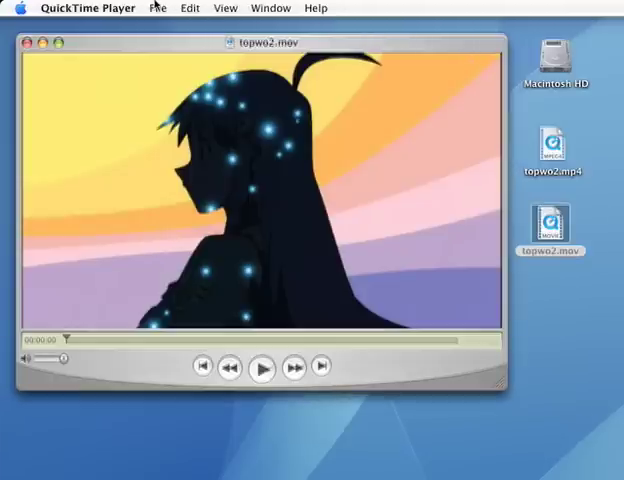
Step: Start an export of topwo2.mov as Movie to MPEG-4 and bring up its MPEG-4 options
{"action": "left_click", "coordinate": [156, 8]}
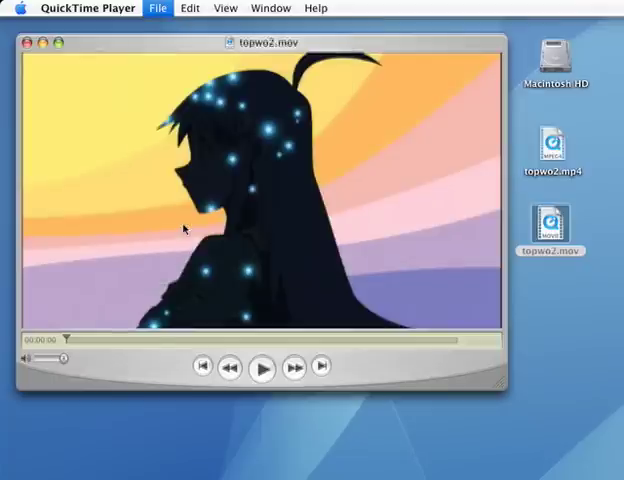
{"action": "left_click", "coordinate": [156, 8]}
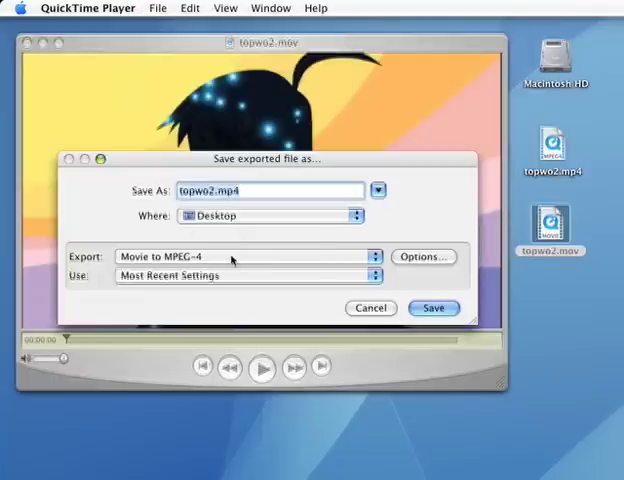
{"action": "left_click", "coordinate": [244, 256]}
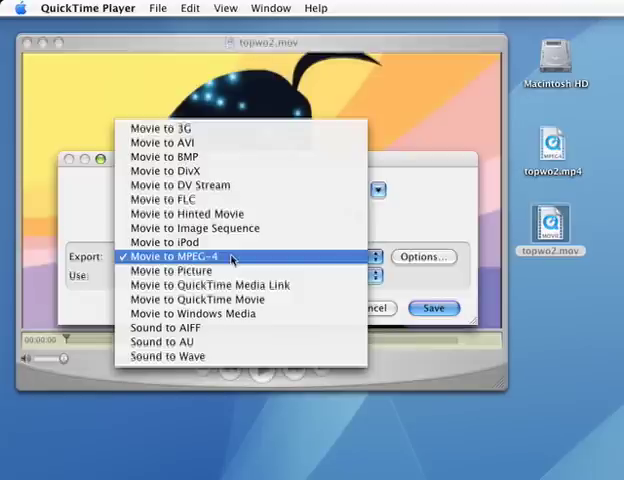
{"action": "left_click", "coordinate": [180, 256]}
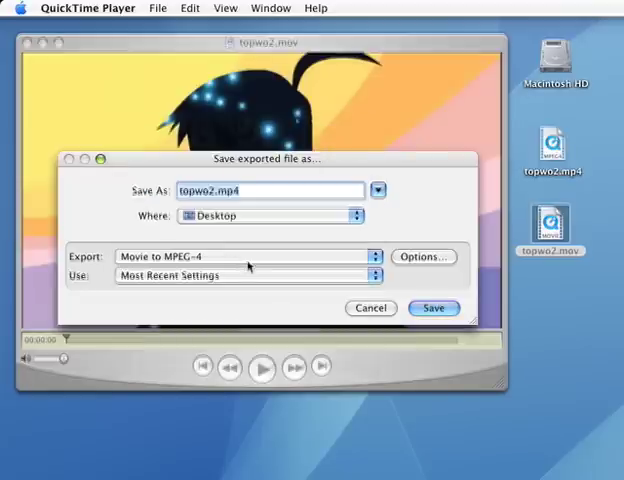
{"action": "mouse_move", "coordinate": [436, 260]}
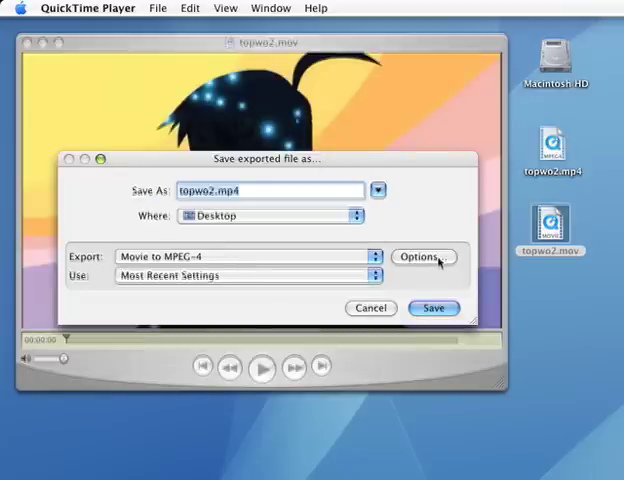
{"action": "left_click", "coordinate": [424, 256]}
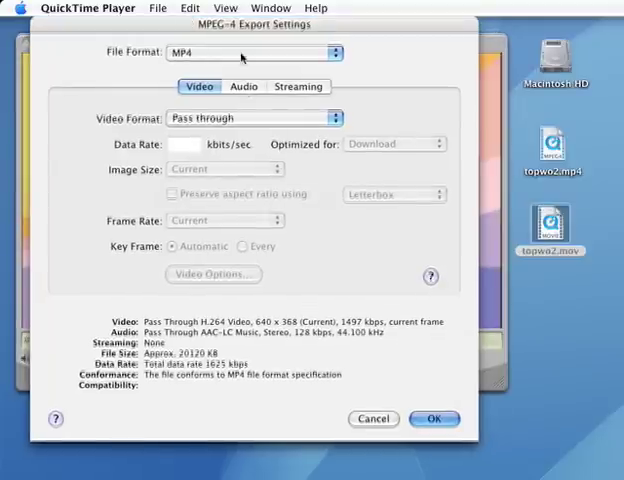
Step: Set video and audio formats to Pass through, review Streaming, and confirm the MPEG-4 settings
{"action": "left_click", "coordinate": [252, 52]}
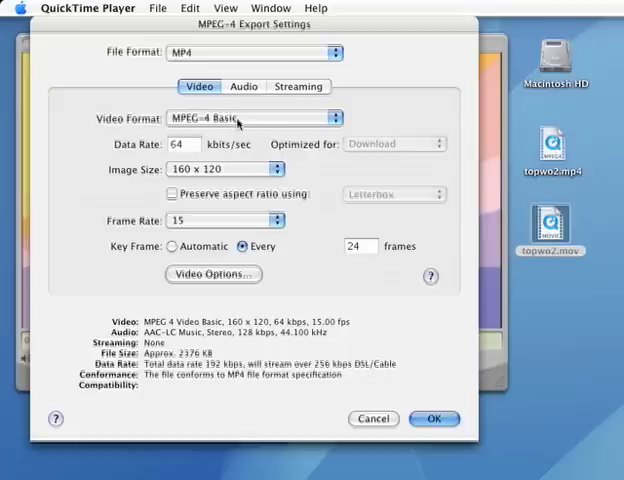
{"action": "left_click", "coordinate": [252, 116]}
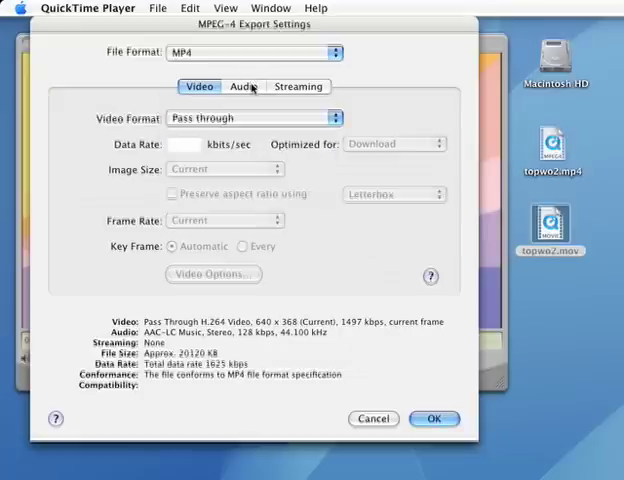
{"action": "left_click", "coordinate": [244, 86]}
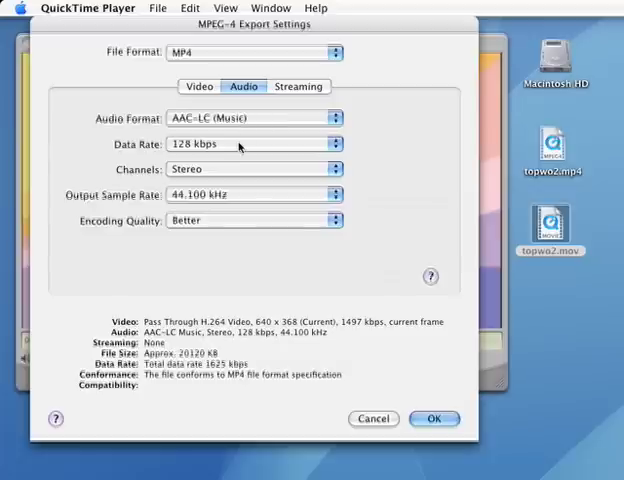
{"action": "left_click", "coordinate": [252, 116]}
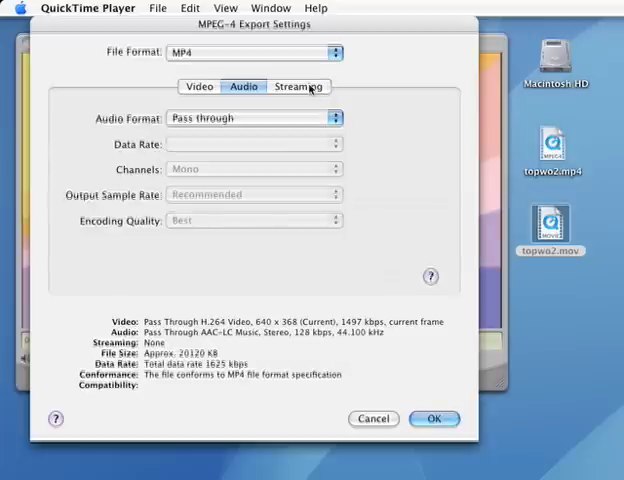
{"action": "left_click", "coordinate": [296, 86]}
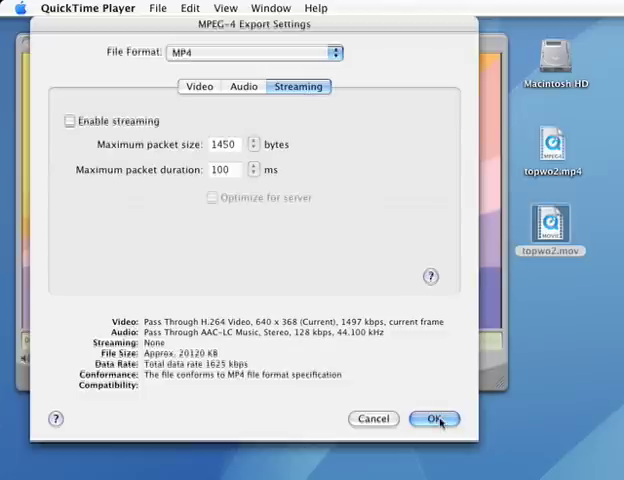
{"action": "left_click", "coordinate": [434, 418]}
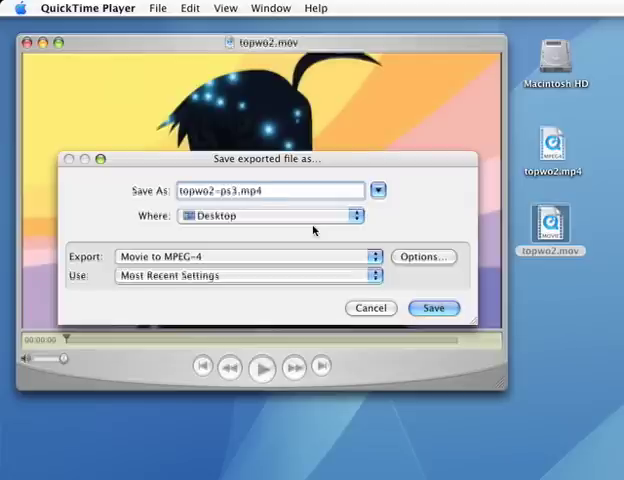
Step: Export topwo2-ps3.mp4 to the Desktop and close the movie window afterwards
{"action": "left_click", "coordinate": [434, 308]}
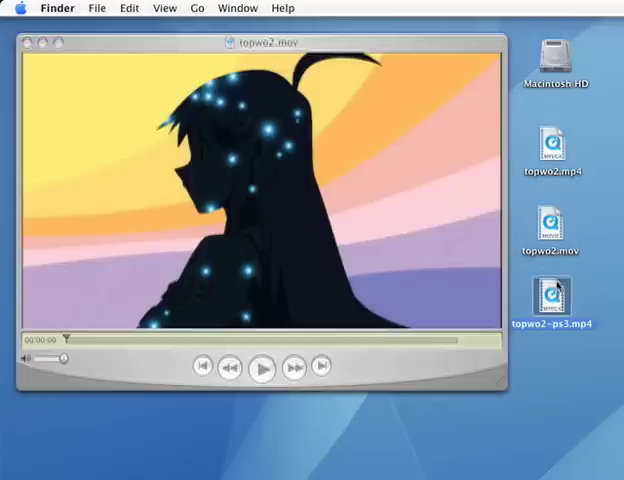
{"action": "left_click", "coordinate": [552, 298]}
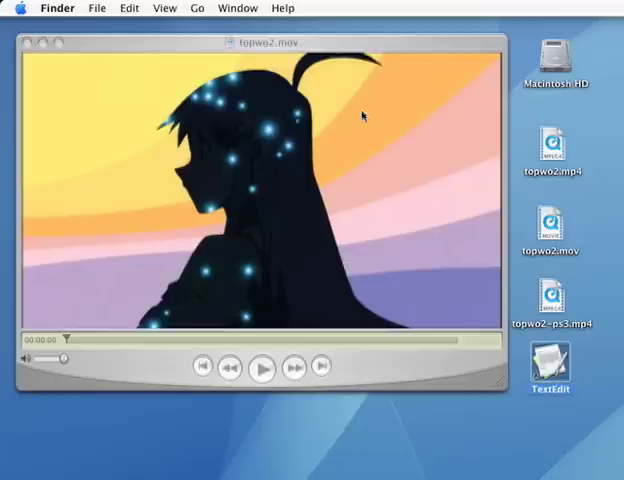
{"action": "left_click", "coordinate": [26, 44]}
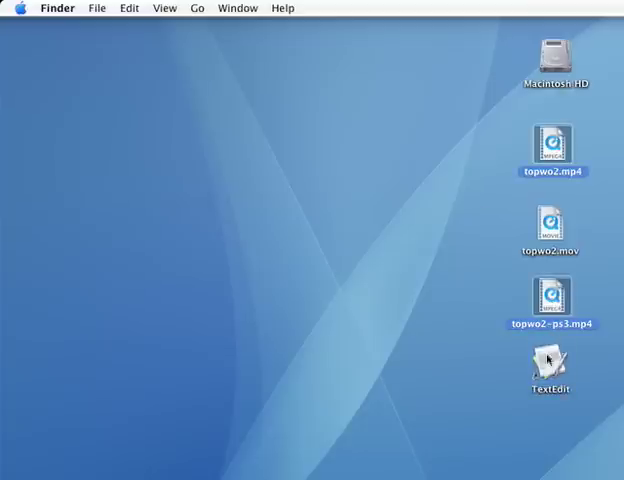
Step: View topwo2.mp4 and topwo2-ps3.mp4 as raw text in TextEdit to compare x264 headers
{"action": "double_click", "coordinate": [548, 362]}
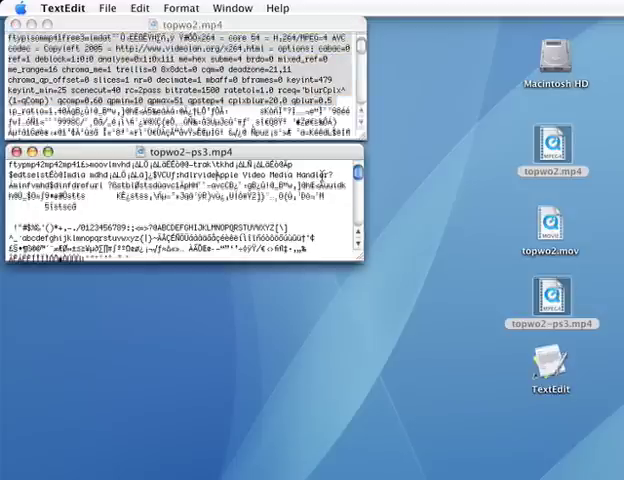
{"action": "double_click", "coordinate": [284, 180]}
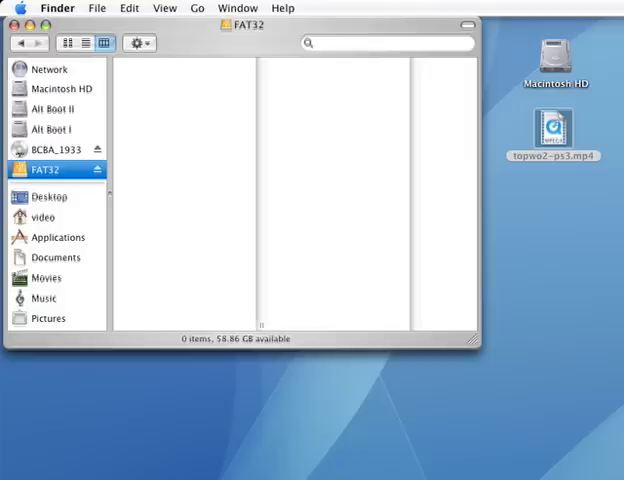
{"action": "mouse_move", "coordinate": [204, 126]}
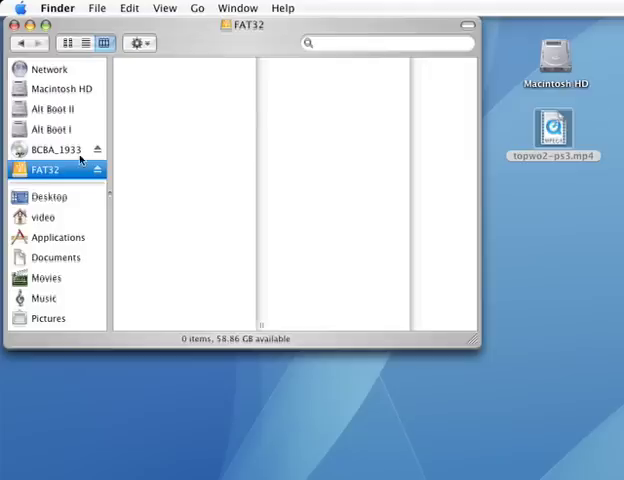
{"action": "mouse_move", "coordinate": [184, 164]}
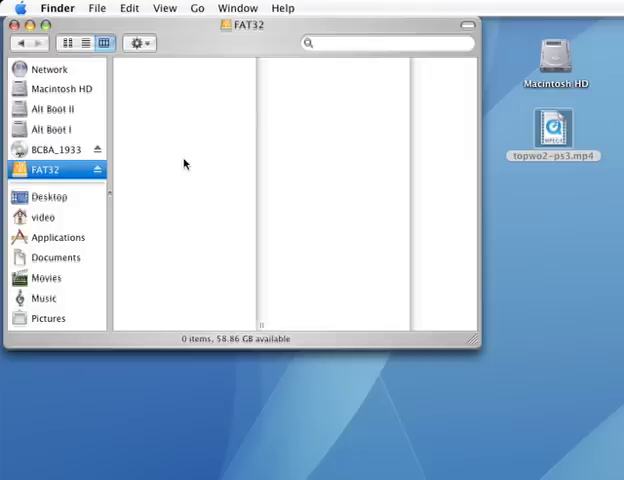
Step: Create a VIDEO folder on the FAT32 drive and copy topwo2-ps3.mp4 into it
{"action": "left_click", "coordinate": [96, 8]}
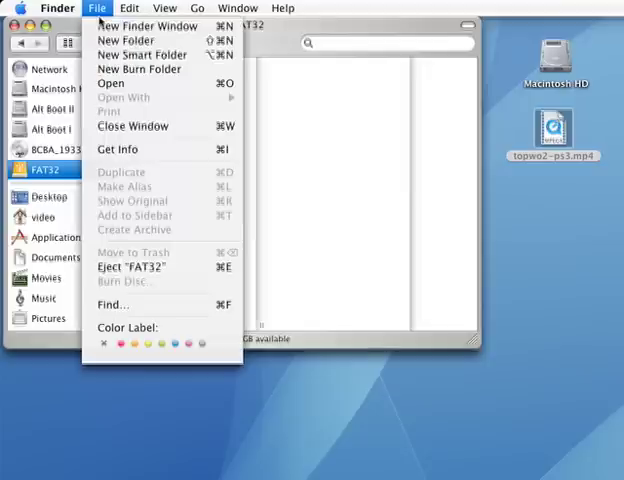
{"action": "left_click", "coordinate": [124, 40]}
{"action": "type", "text": "VIDEO"}
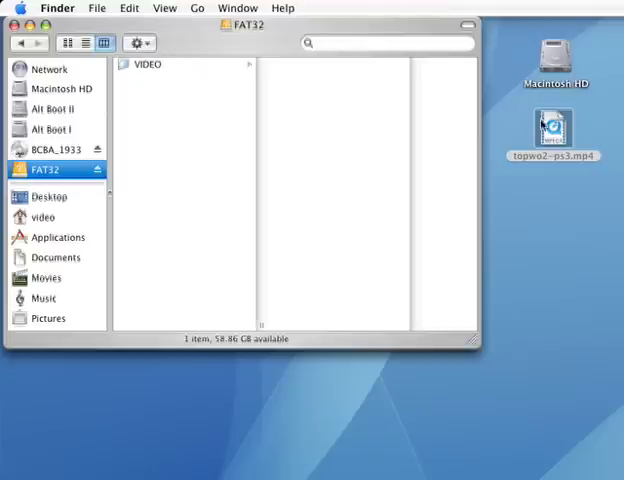
{"action": "left_click_drag", "start_coordinate": [552, 130], "coordinate": [160, 76]}
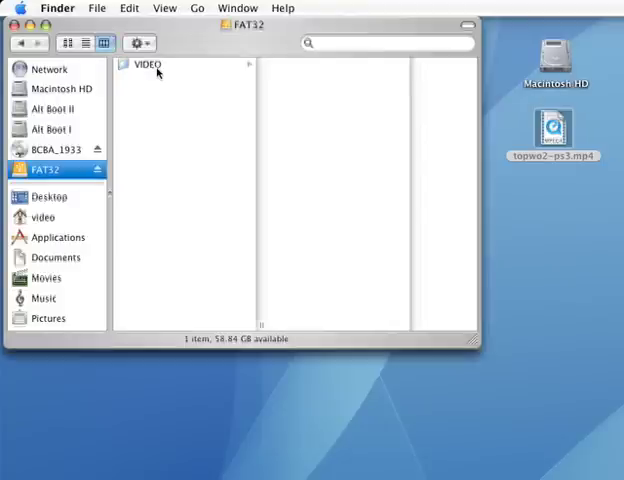
{"action": "left_click", "coordinate": [146, 64]}
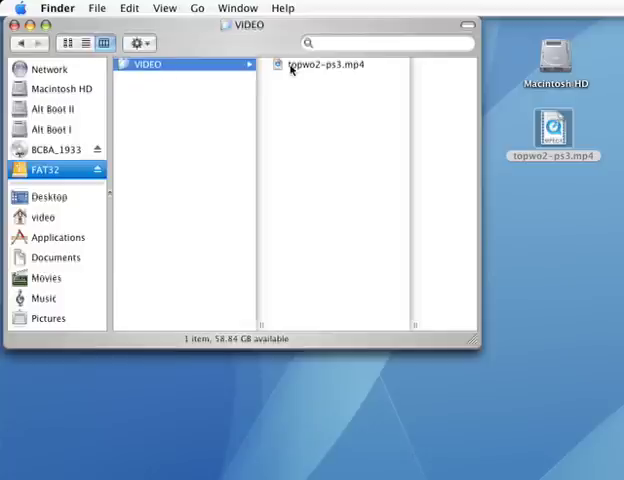
{"action": "mouse_move", "coordinate": [290, 70]}
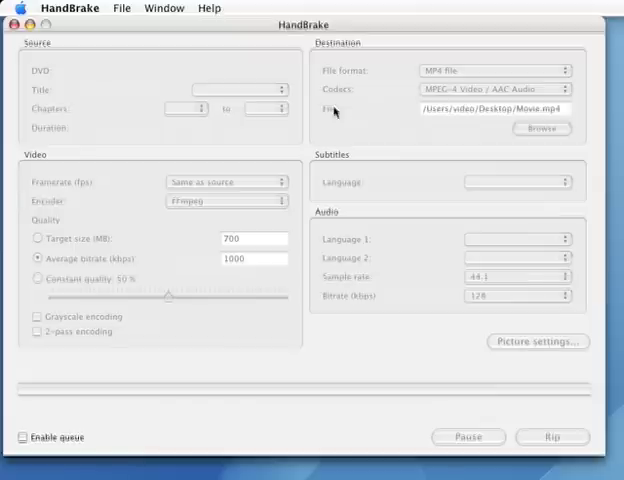
{"action": "mouse_move", "coordinate": [190, 32]}
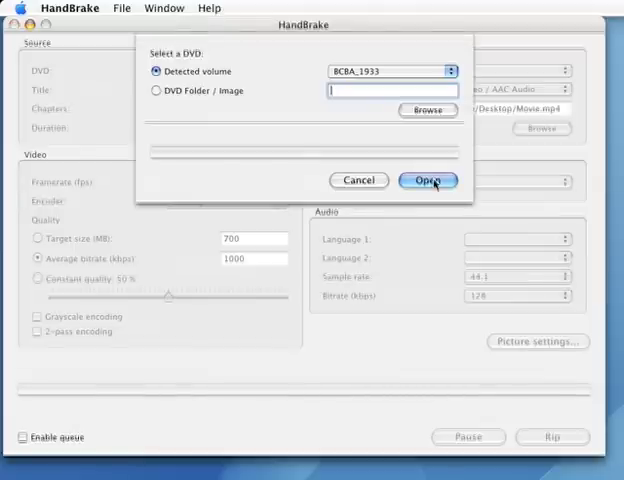
Step: Open the detected BCBA_1933 DVD volume and scan its titles
{"action": "left_click", "coordinate": [428, 180]}
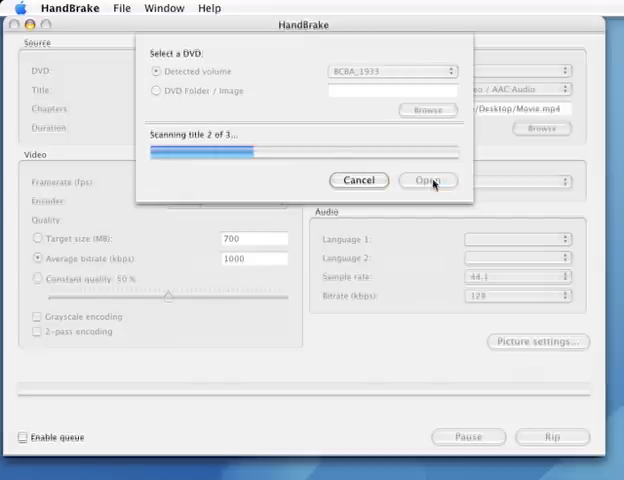
{"action": "left_click", "coordinate": [428, 180]}
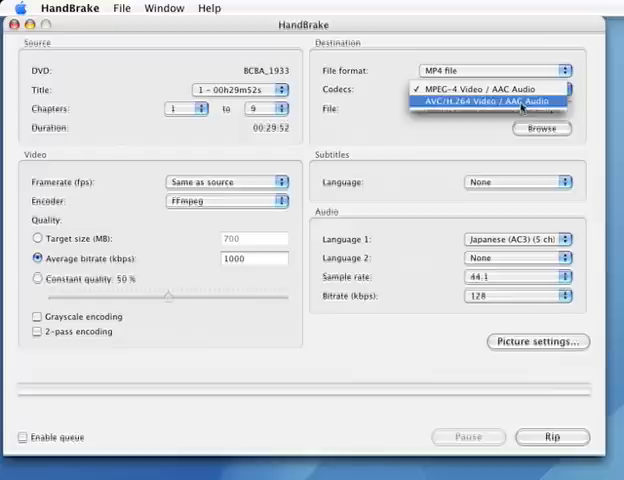
Step: Choose AVC/H.264 with AAC audio, chapter 2 only, x264 Baseline encoder at 1500 kbps two-pass
{"action": "left_click", "coordinate": [480, 100]}
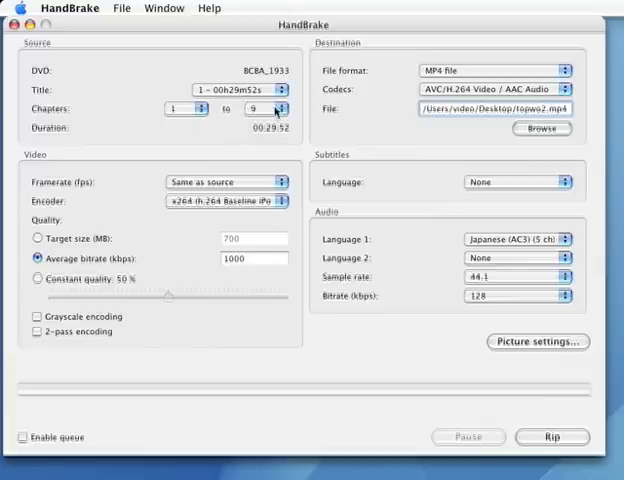
{"action": "left_click", "coordinate": [282, 108]}
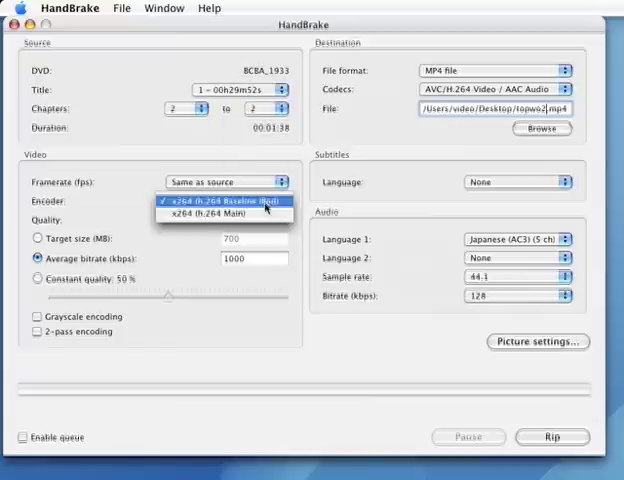
{"action": "left_click", "coordinate": [224, 204]}
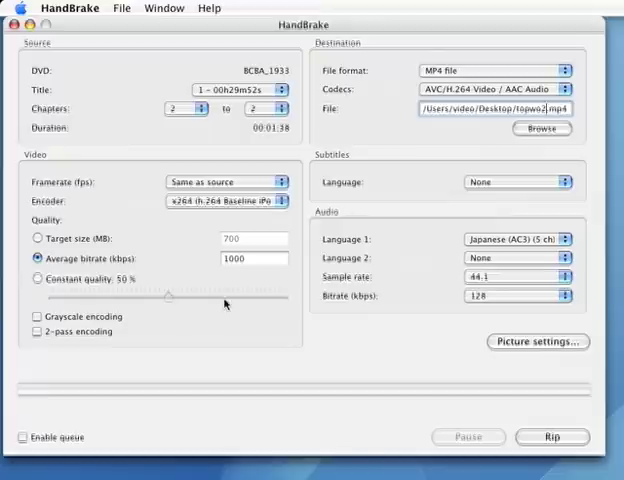
{"action": "type", "text": "15"}
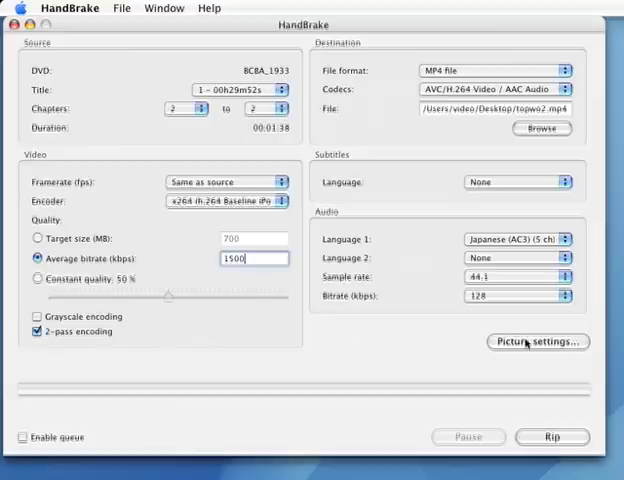
Step: Review the picture settings sheet and start ripping chapter 2 to the H.264 MP4
{"action": "left_click", "coordinate": [536, 342]}
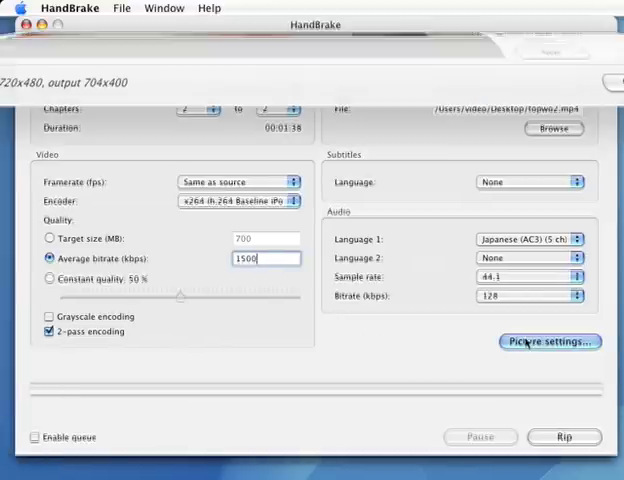
{"action": "left_click", "coordinate": [548, 340]}
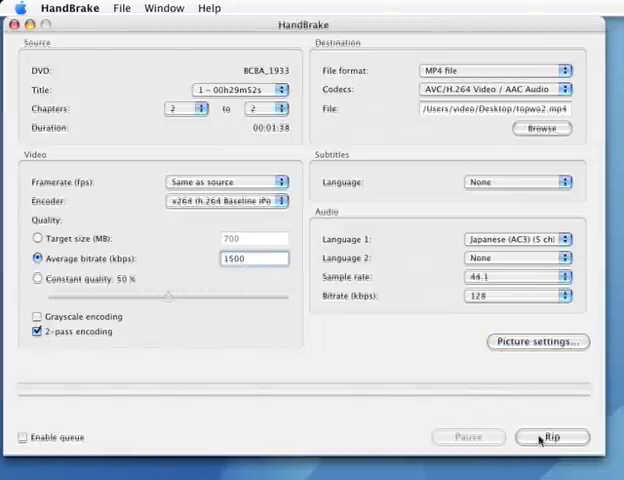
{"action": "left_click", "coordinate": [552, 436]}
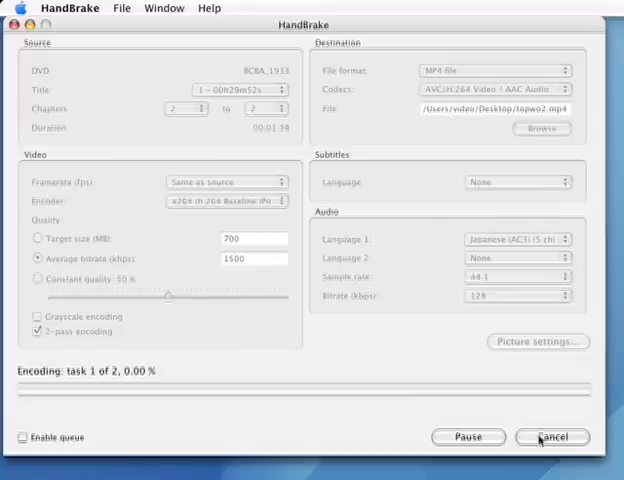